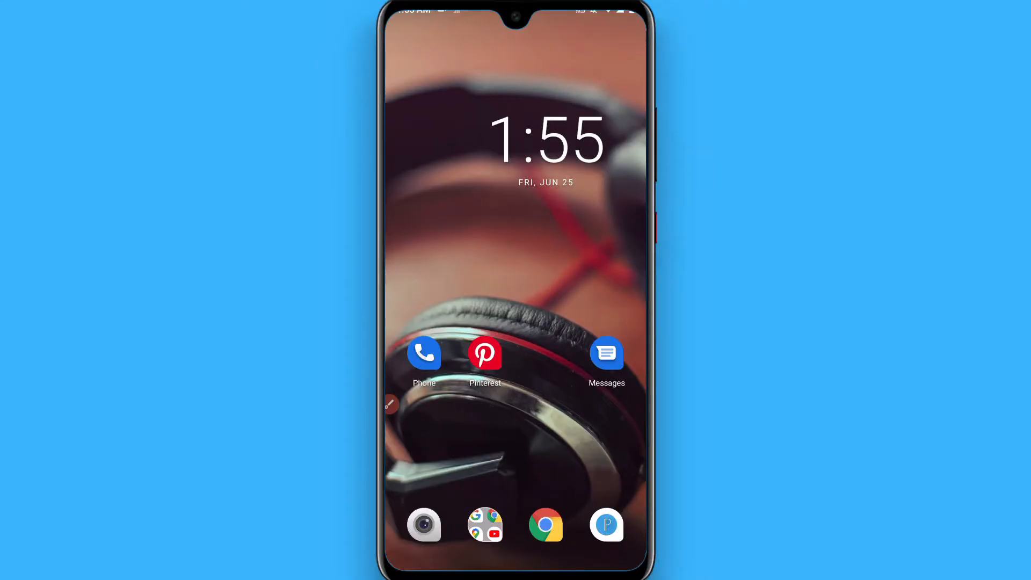
Launch Google Messages from the home screen to show the conversation list.
{"action": "left_click", "coordinate": [605, 353]}
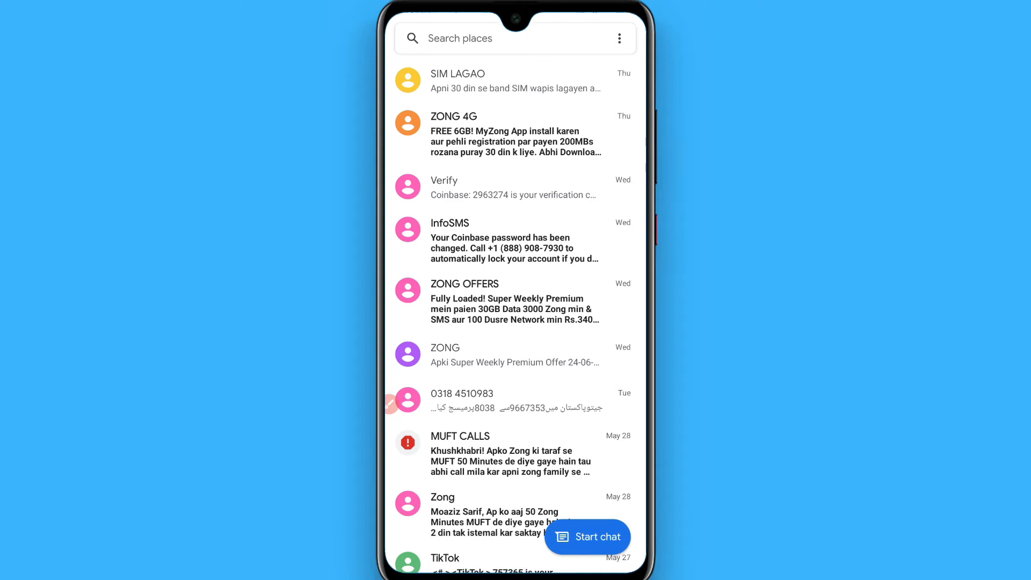
Start a new chat from the conversation list to reach the group option.
{"action": "left_click", "coordinate": [586, 536]}
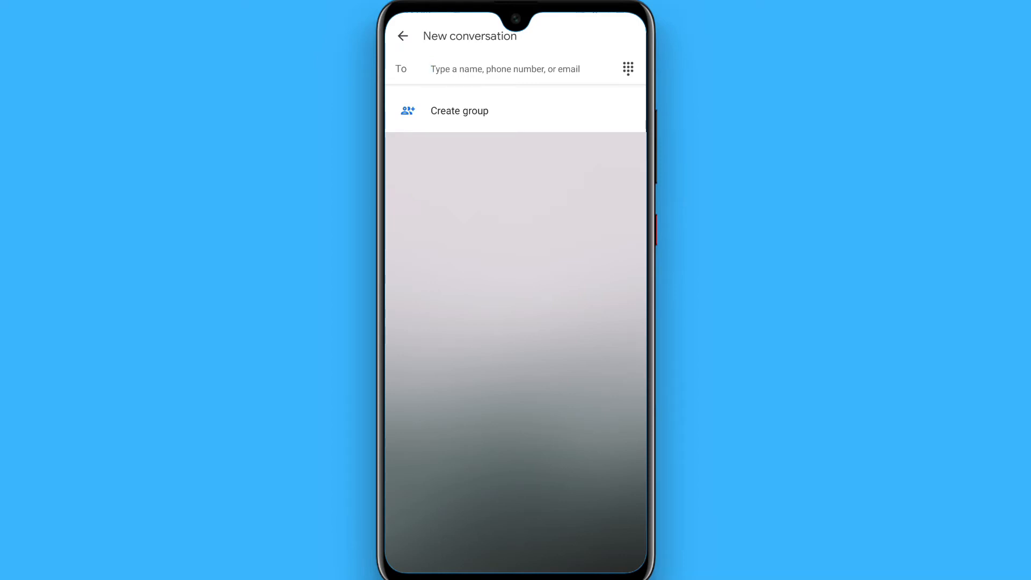
{"action": "left_click", "coordinate": [504, 68]}
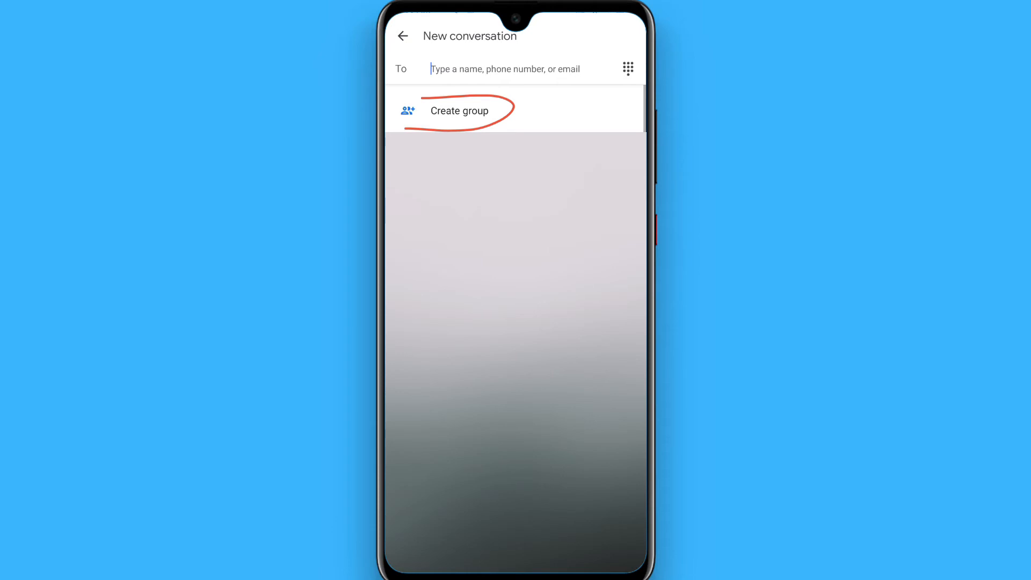
Create a group with contacts Test, Tutorial and Zayn and confirm the members.
{"action": "left_click", "coordinate": [459, 111]}
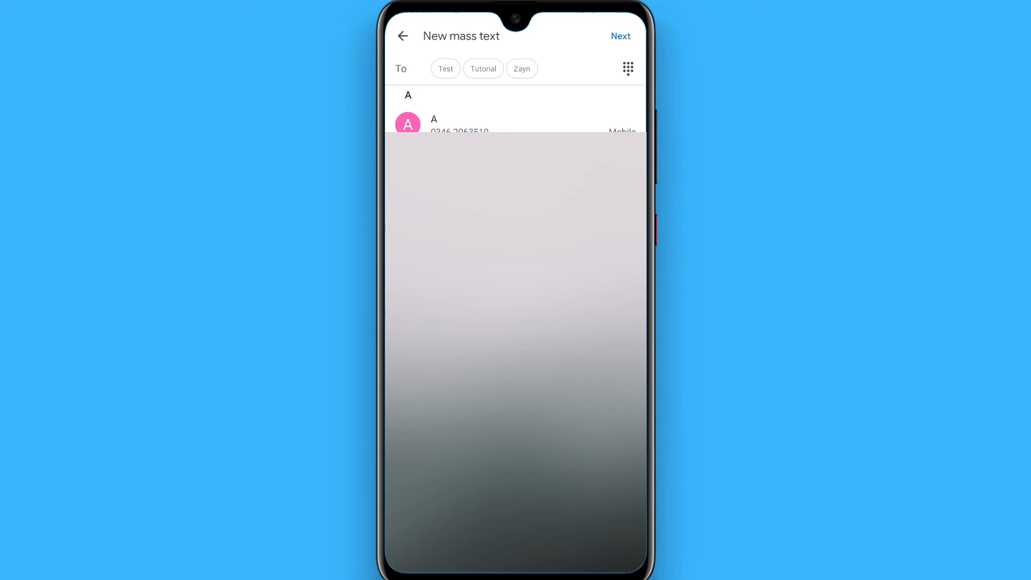
{"action": "left_click", "coordinate": [620, 36]}
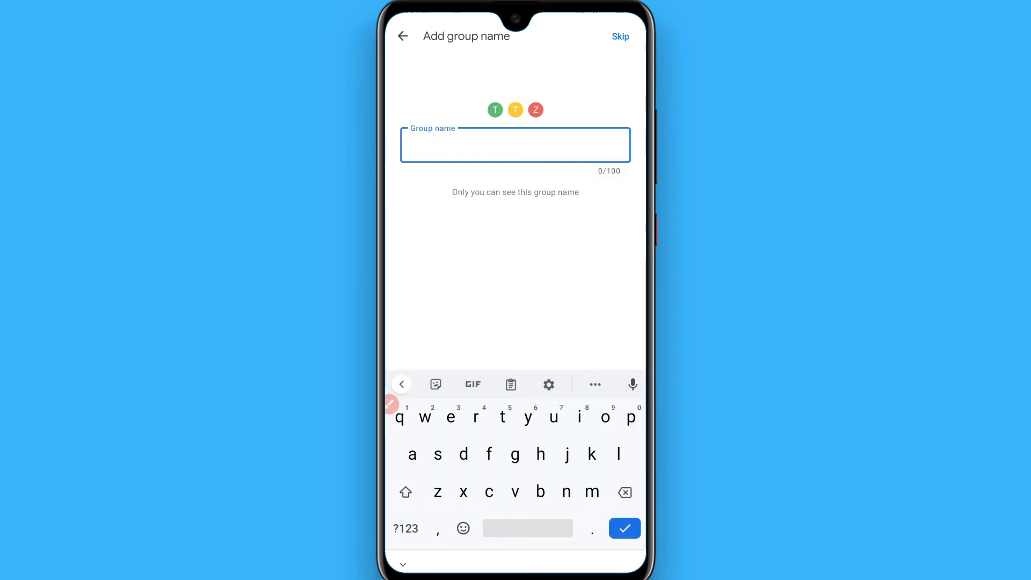
Enter 'tutorial' as the group name and create the conversation.
{"action": "type", "text": "tu"}
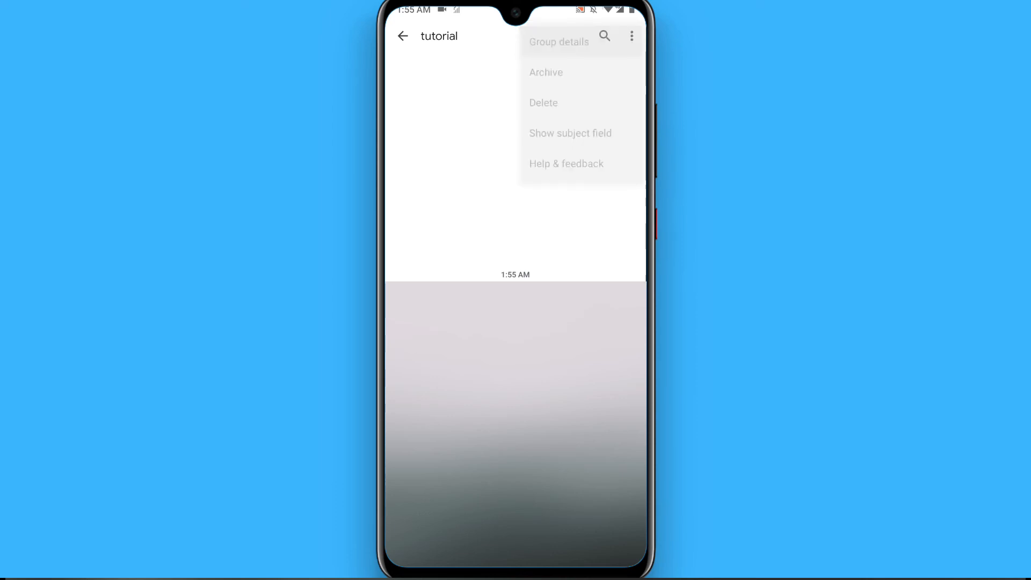
Open the tutorial group's details and go to Add people.
{"action": "left_click", "coordinate": [559, 42]}
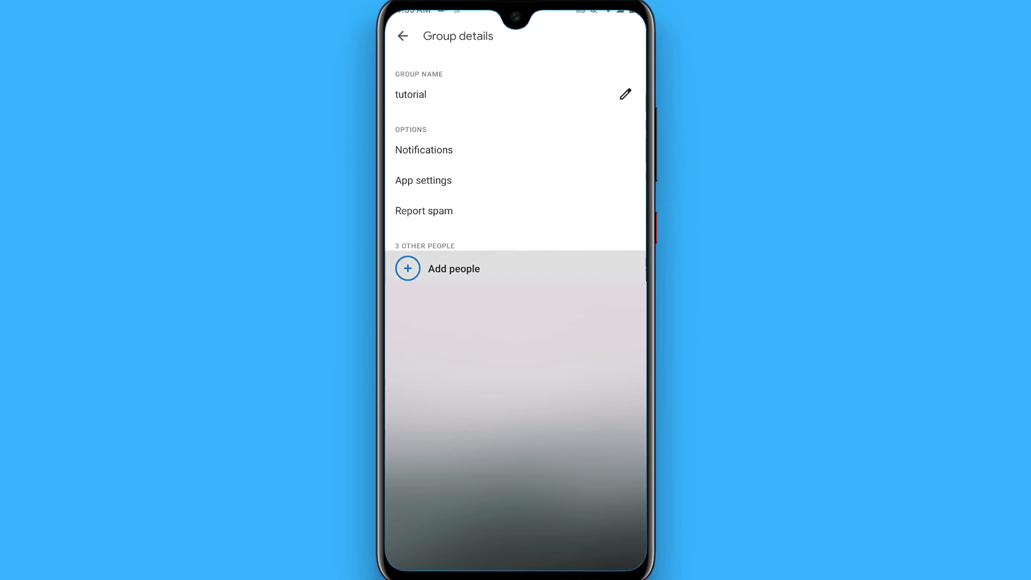
{"action": "left_click", "coordinate": [453, 268]}
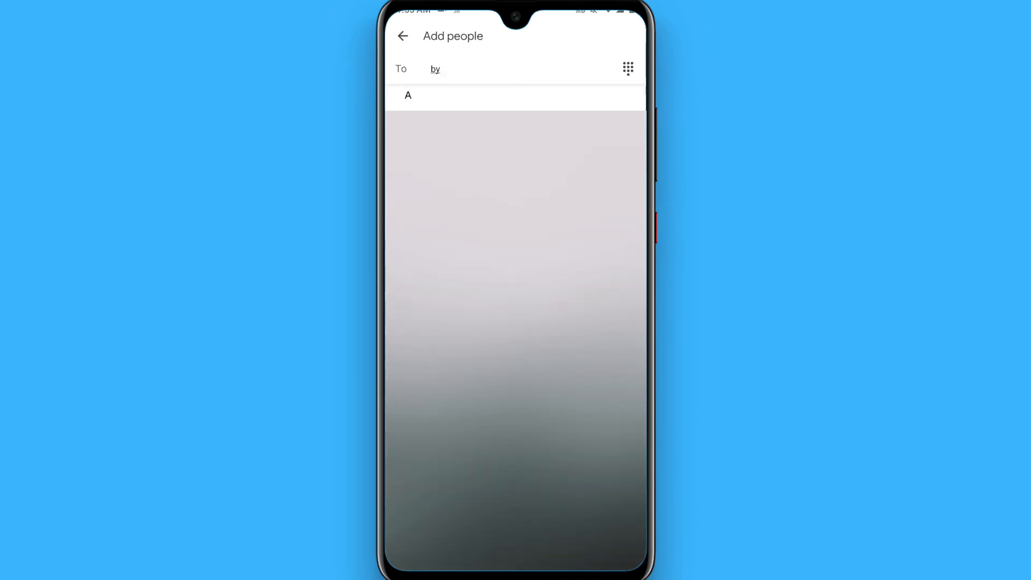